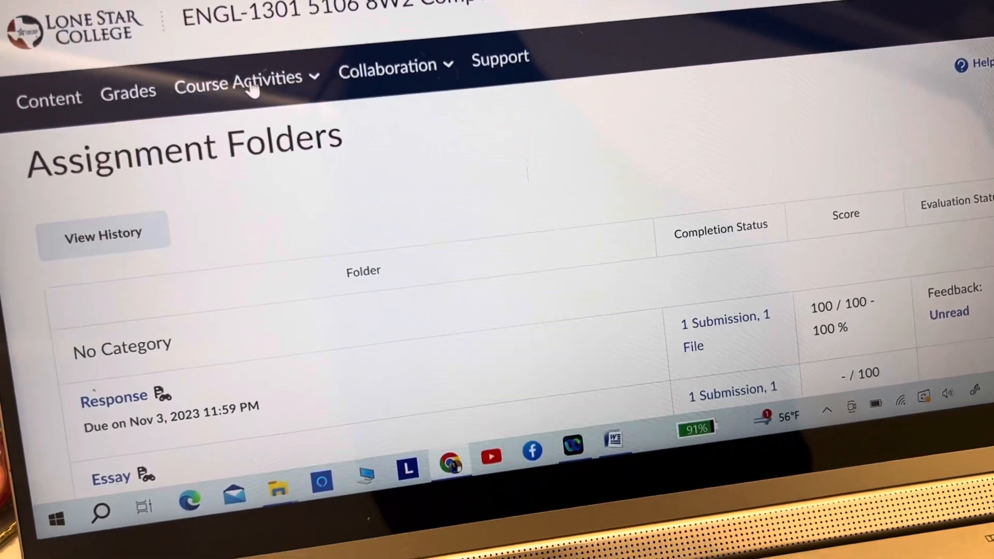
Go to Content, scroll the Response and Essay Assignments module and select Research Paper Assignment.
left_click(238, 75)
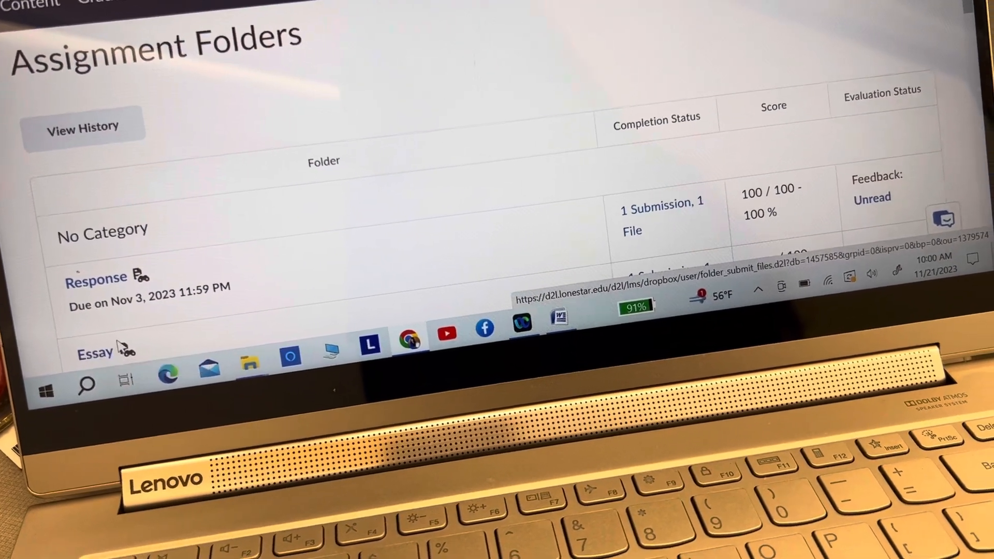
scroll("down", 3)
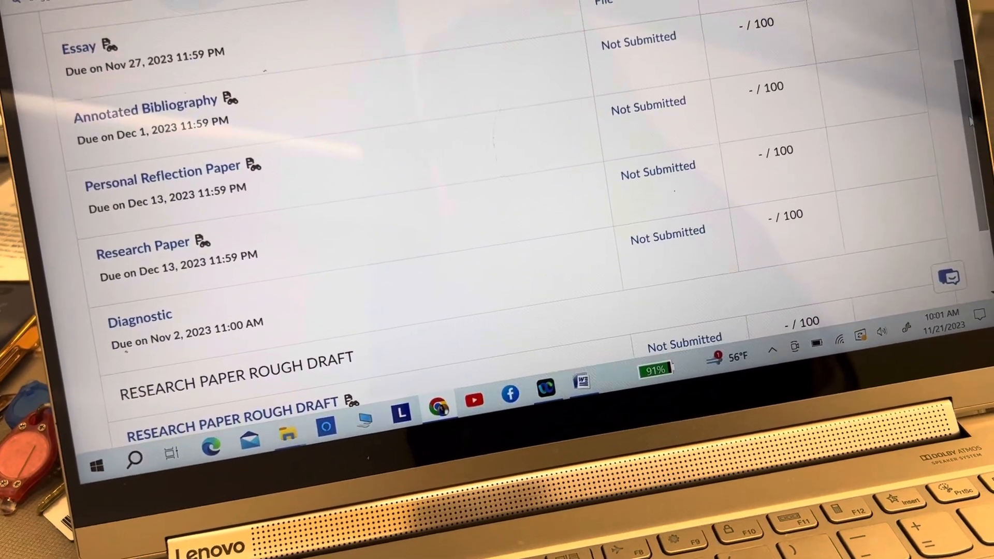
scroll("up", 3)
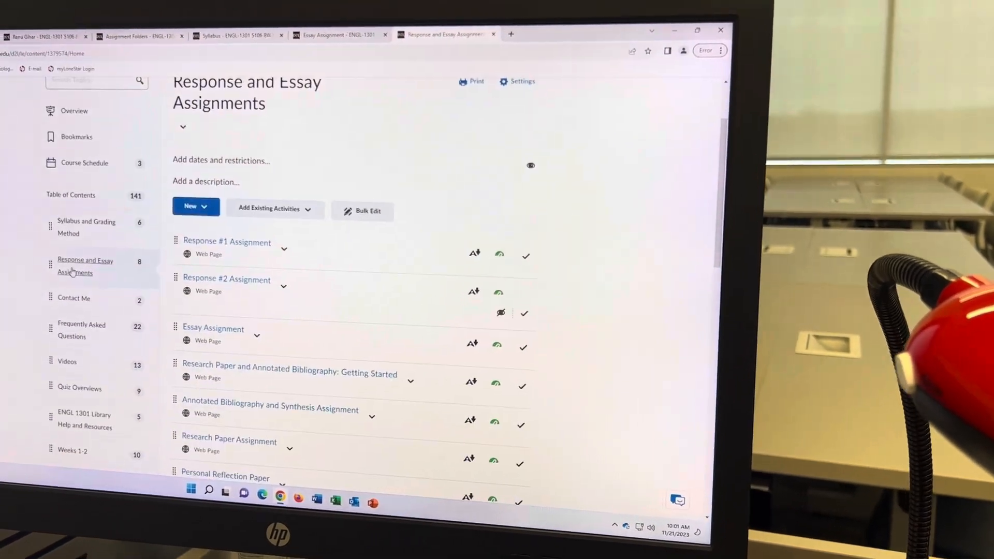
scroll("down", 3)
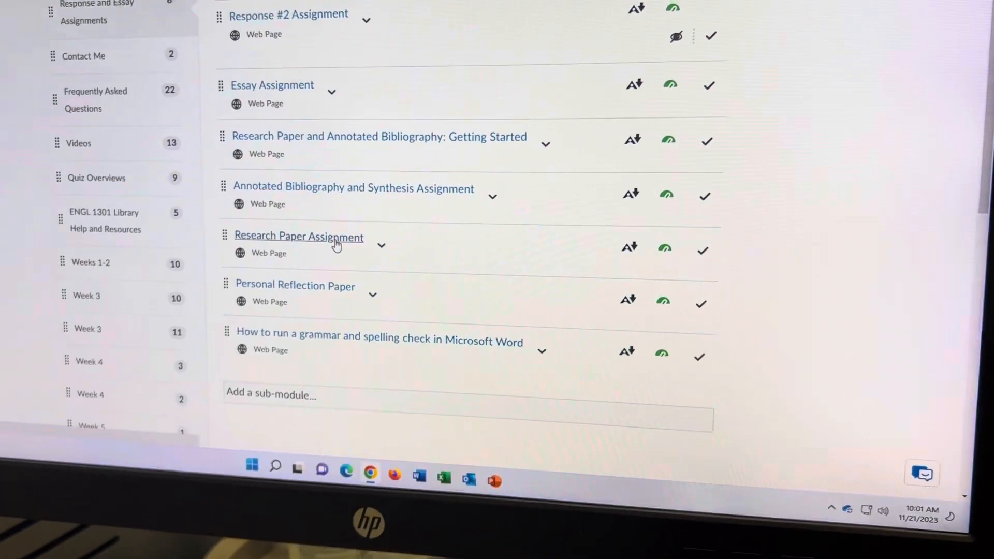
left_click(298, 236)
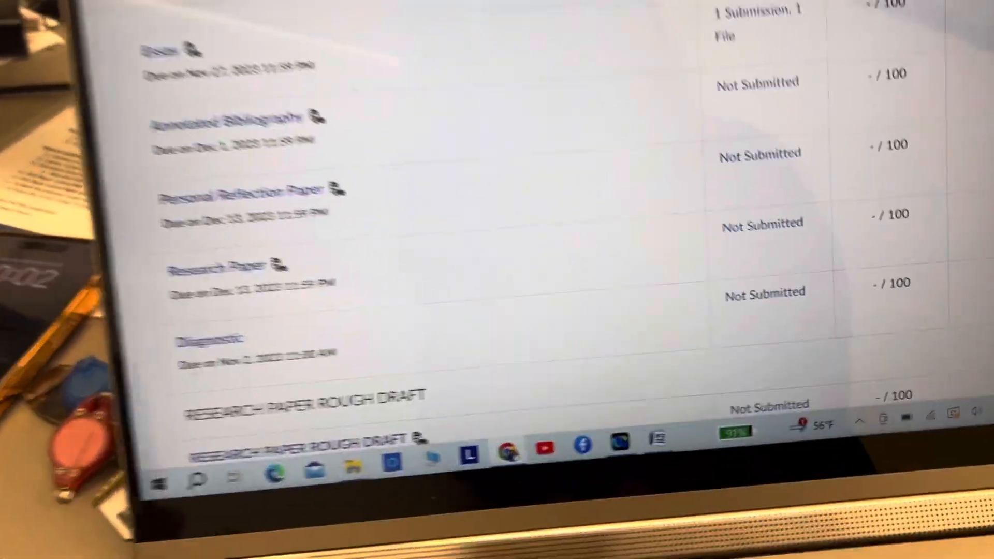
Scroll the content module to locate the Research Paper Assignment web page topic.
scroll("up", 3)
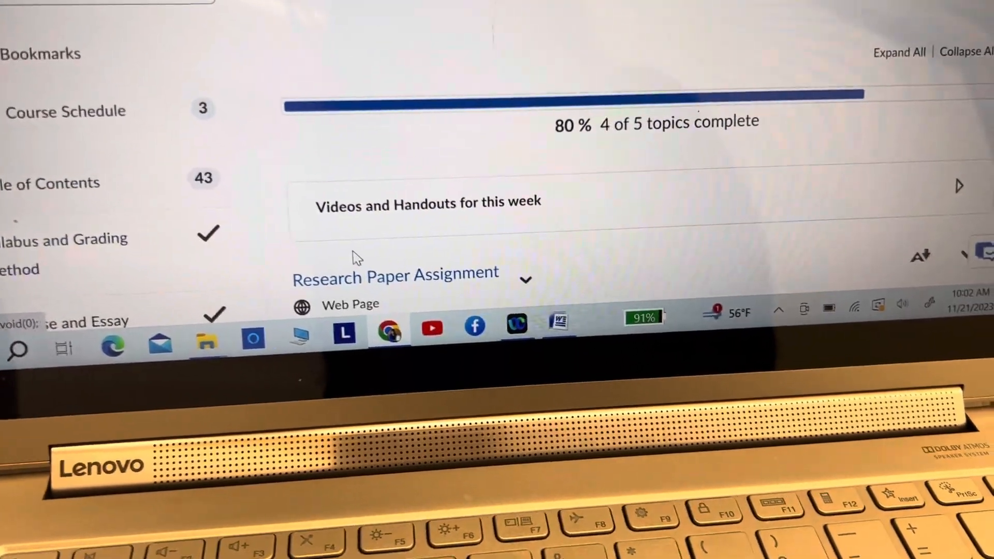
scroll("down", 3)
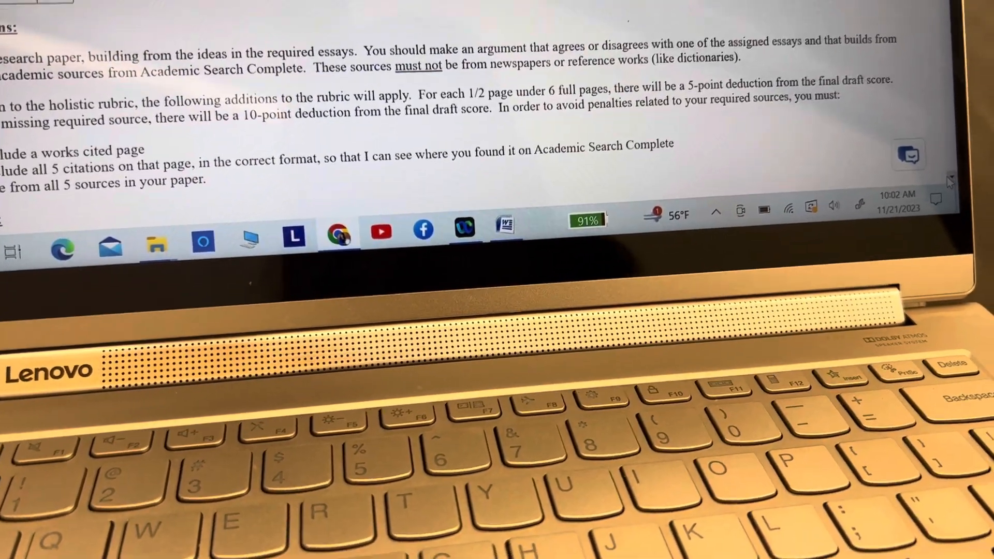
Scroll through the Research Paper Assignment's Instructions, Format, Audience and Sources sections.
scroll("up", 3)
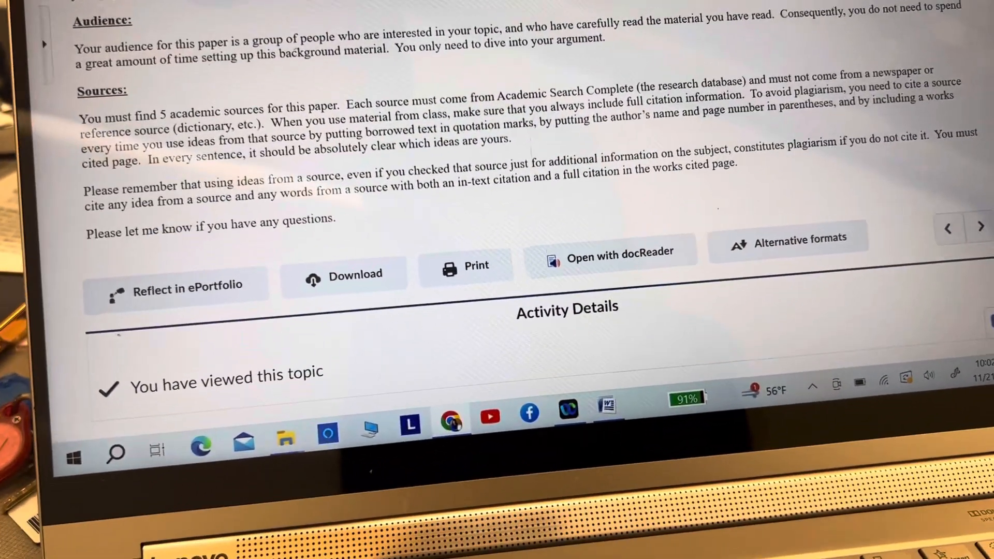
scroll("up", 3)
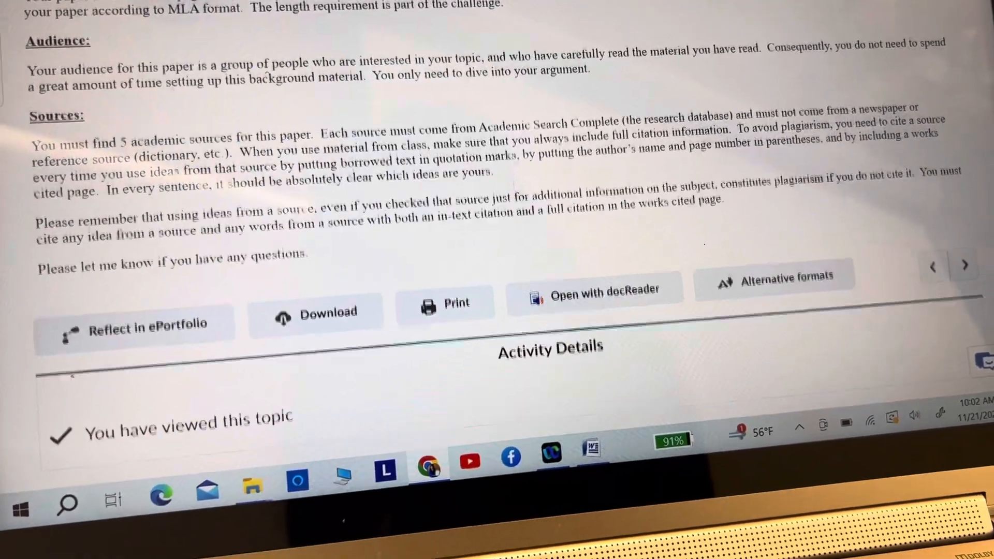
scroll("up", 3)
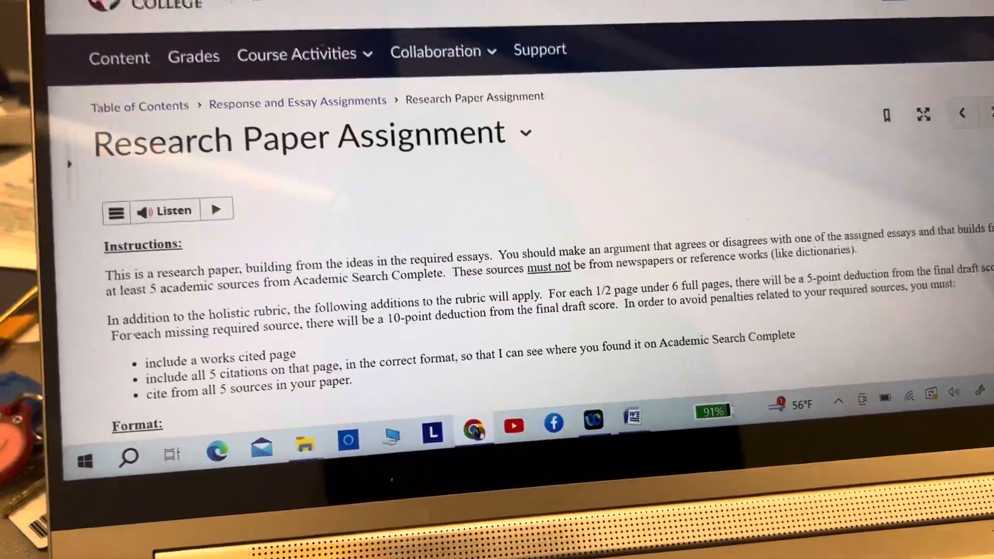